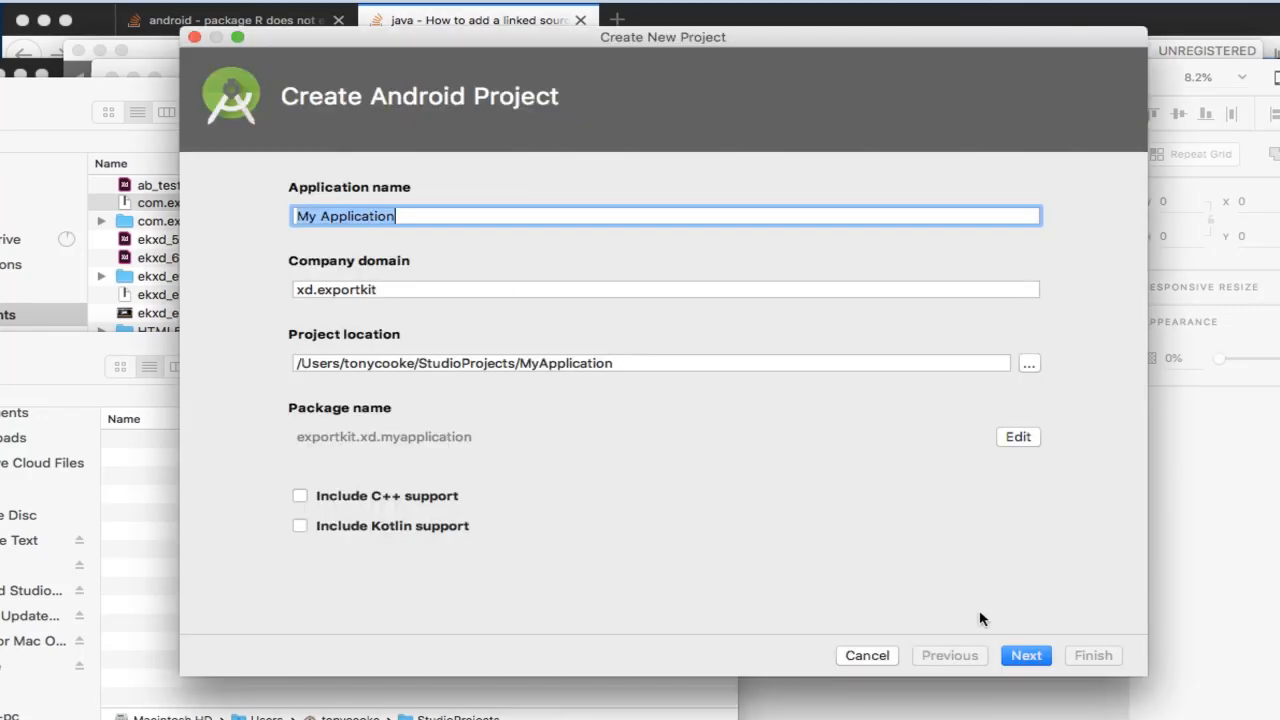
Create the My Application project with No Activity, then export the XD travel kit to Android.
{"action": "left_click", "coordinate": [1025, 655]}
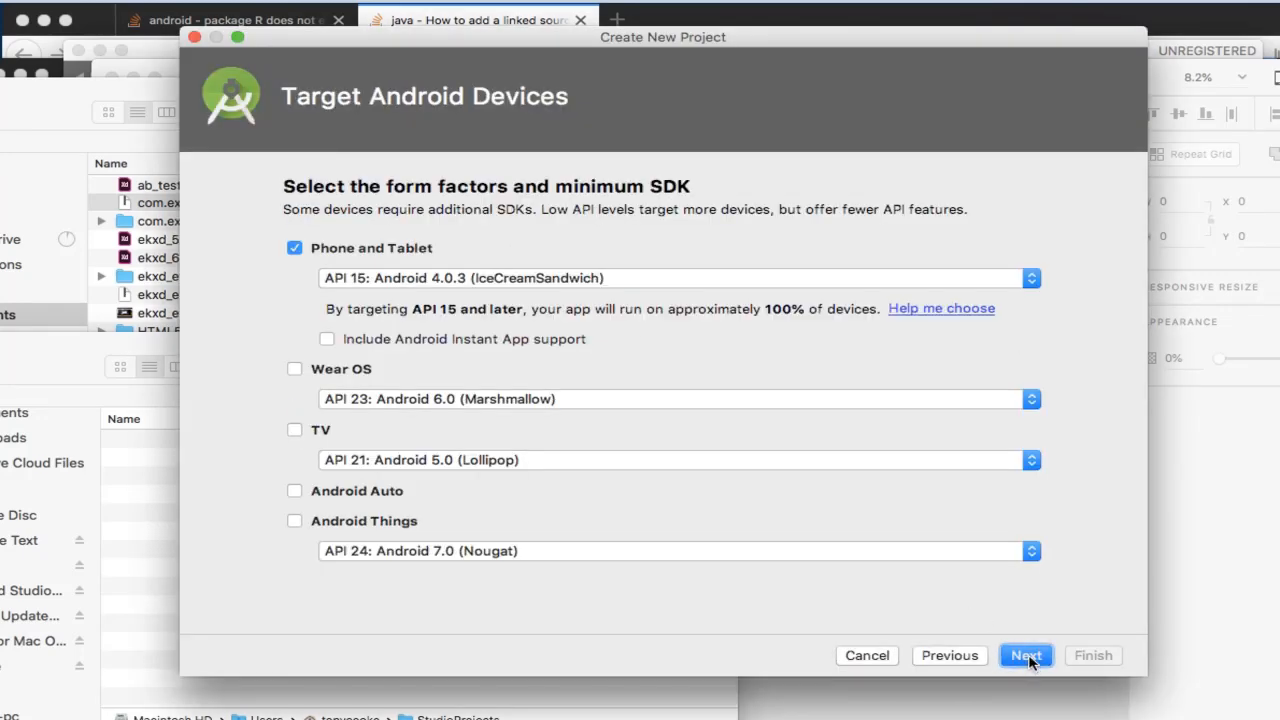
{"action": "left_click", "coordinate": [1025, 655]}
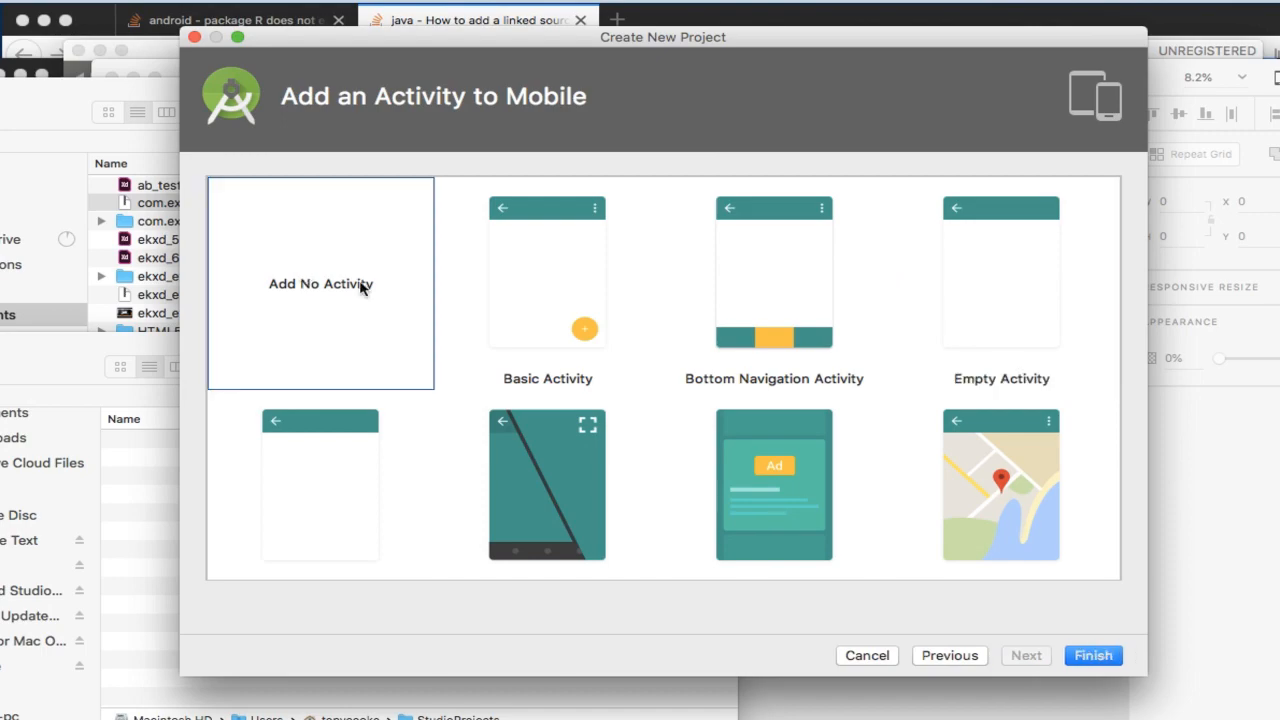
{"action": "left_click", "coordinate": [1092, 655]}
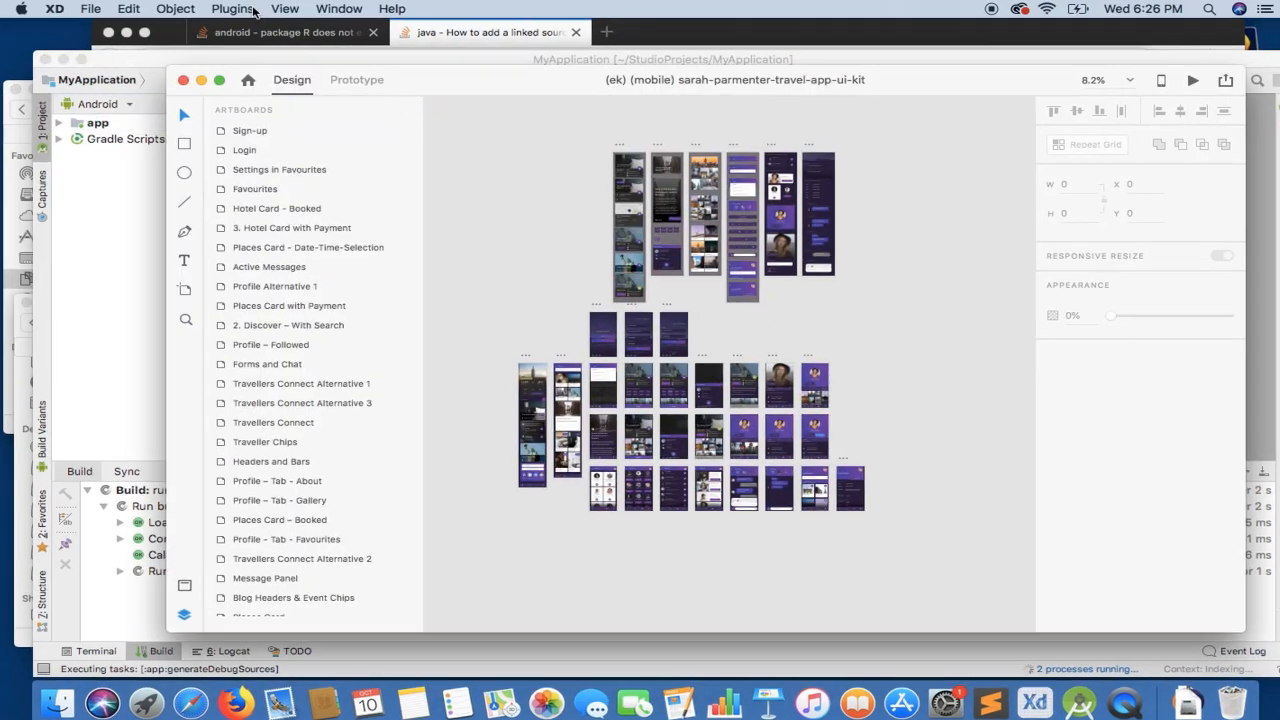
{"action": "left_click", "coordinate": [232, 9]}
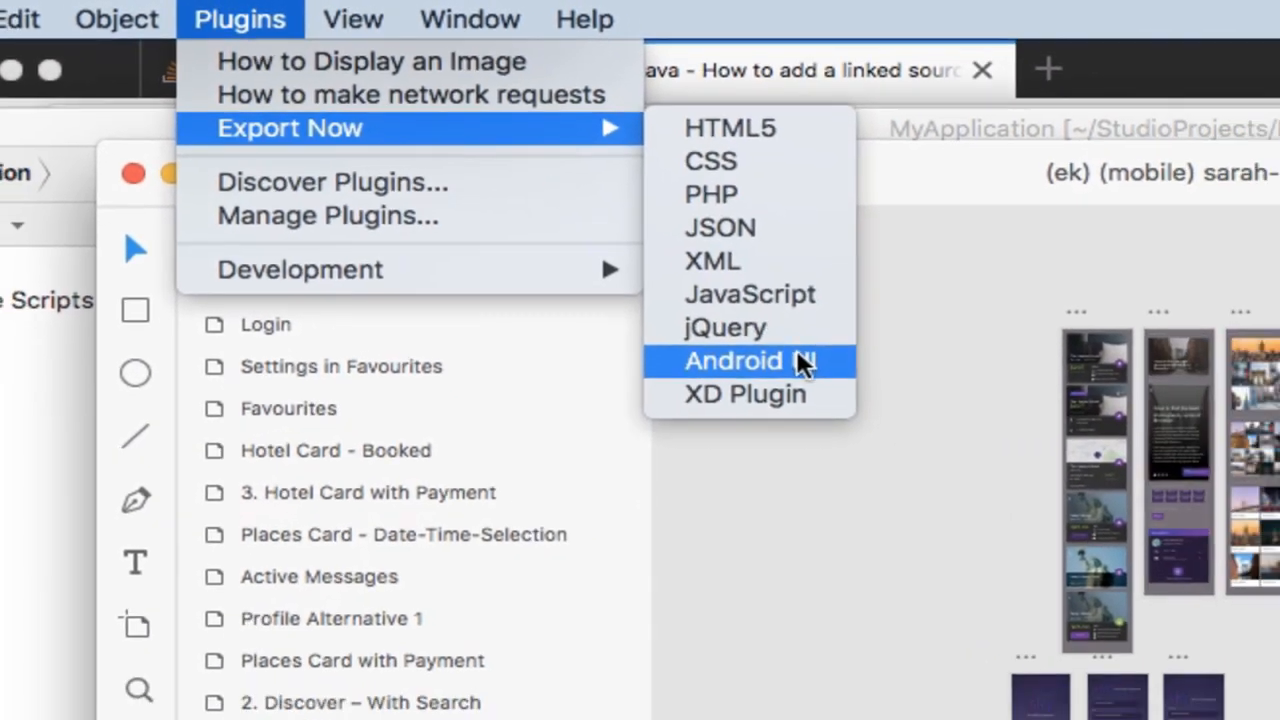
{"action": "left_click", "coordinate": [750, 361]}
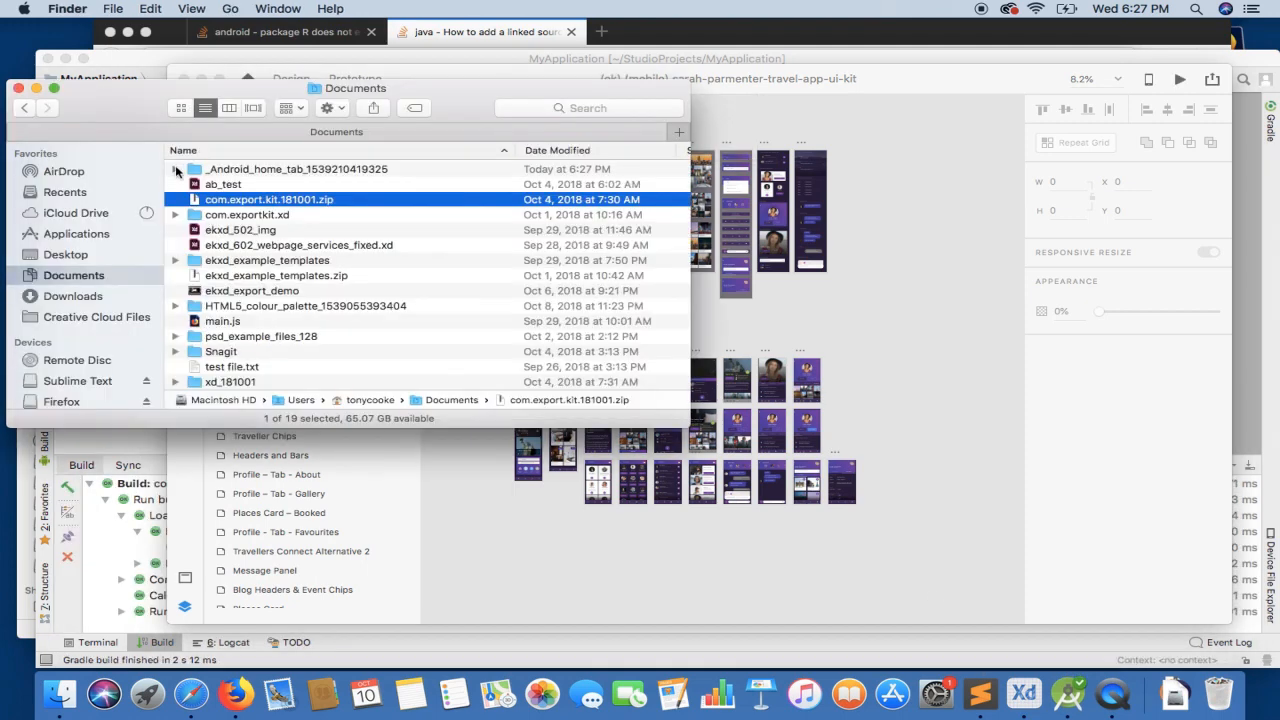
Expand the _Android_home_tab export folder and bring up actions for AndroidManifest.xml.
{"action": "left_click", "coordinate": [175, 169]}
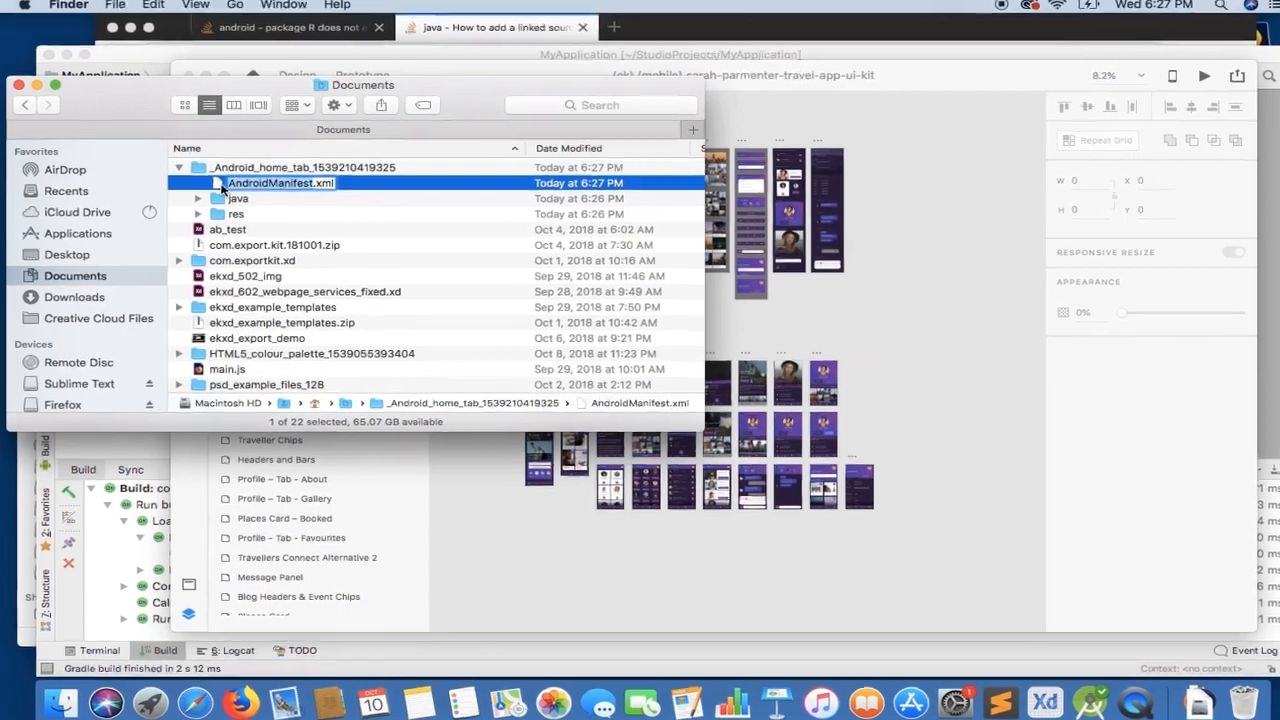
{"action": "right_click", "coordinate": [280, 183]}
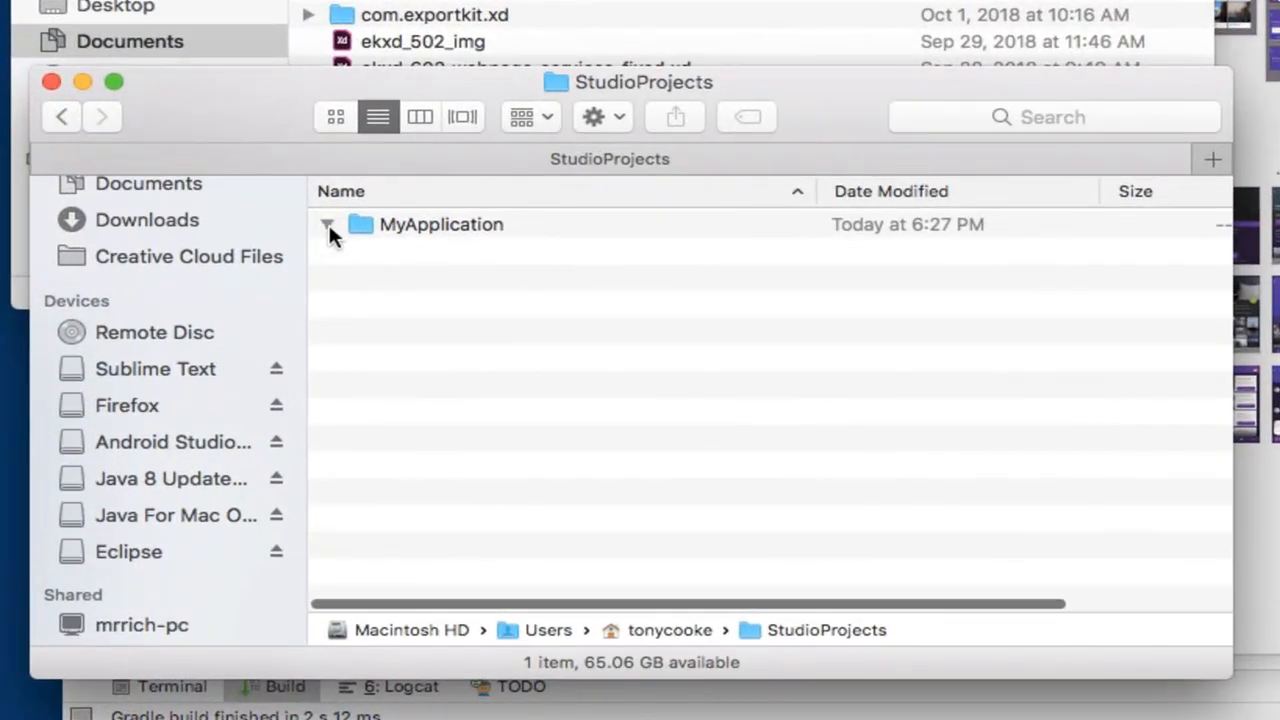
Expand MyApplication > app > src and replace main's AndroidManifest.xml with the exported one.
{"action": "left_click", "coordinate": [326, 224]}
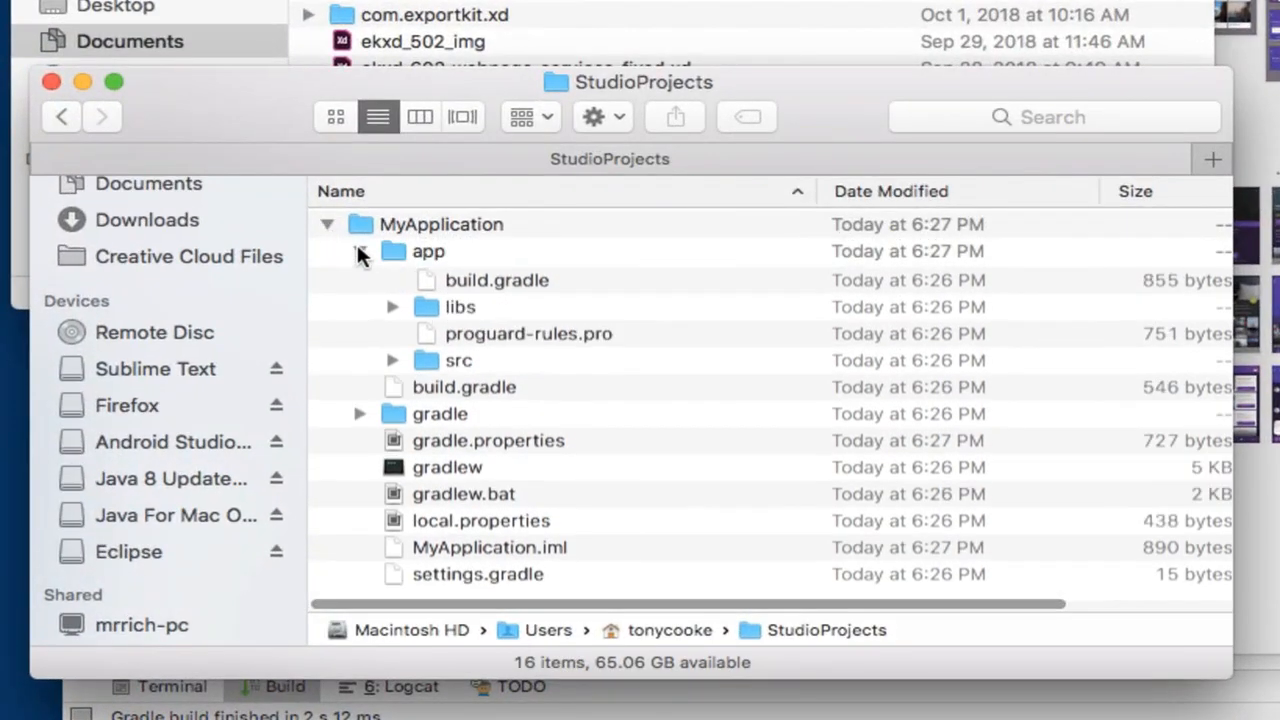
{"action": "left_click", "coordinate": [360, 251]}
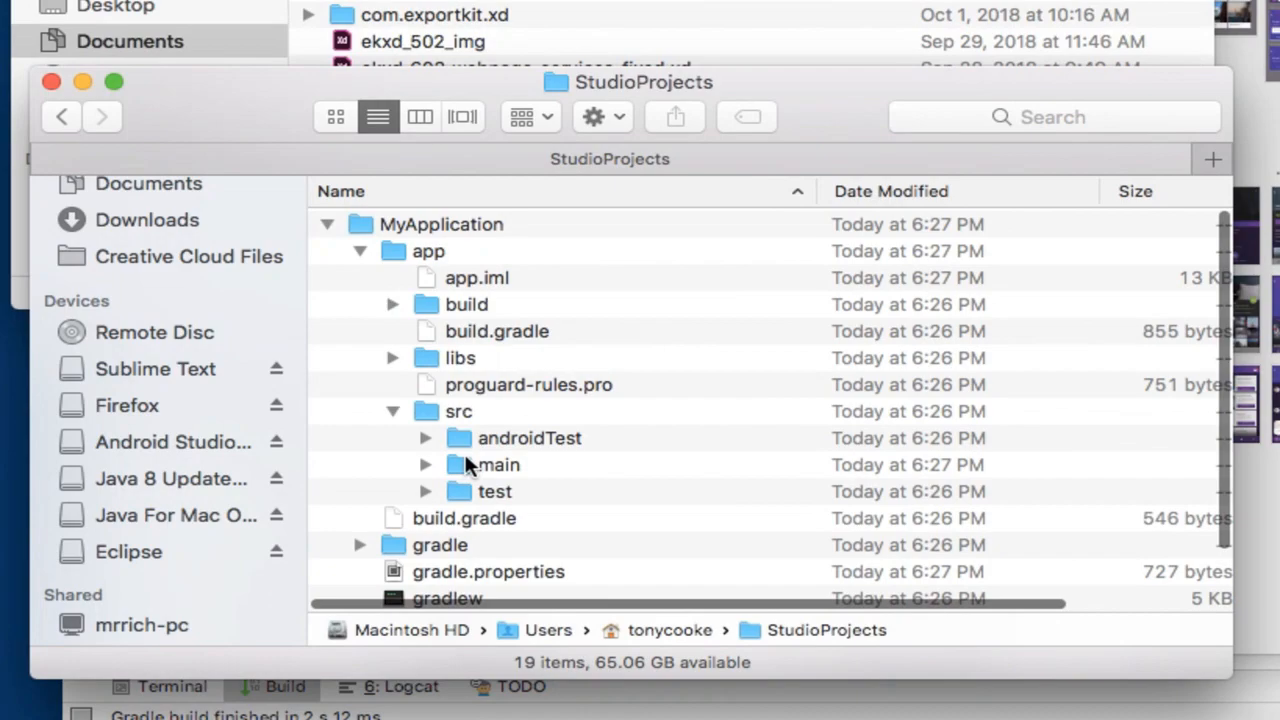
{"action": "right_click", "coordinate": [503, 464]}
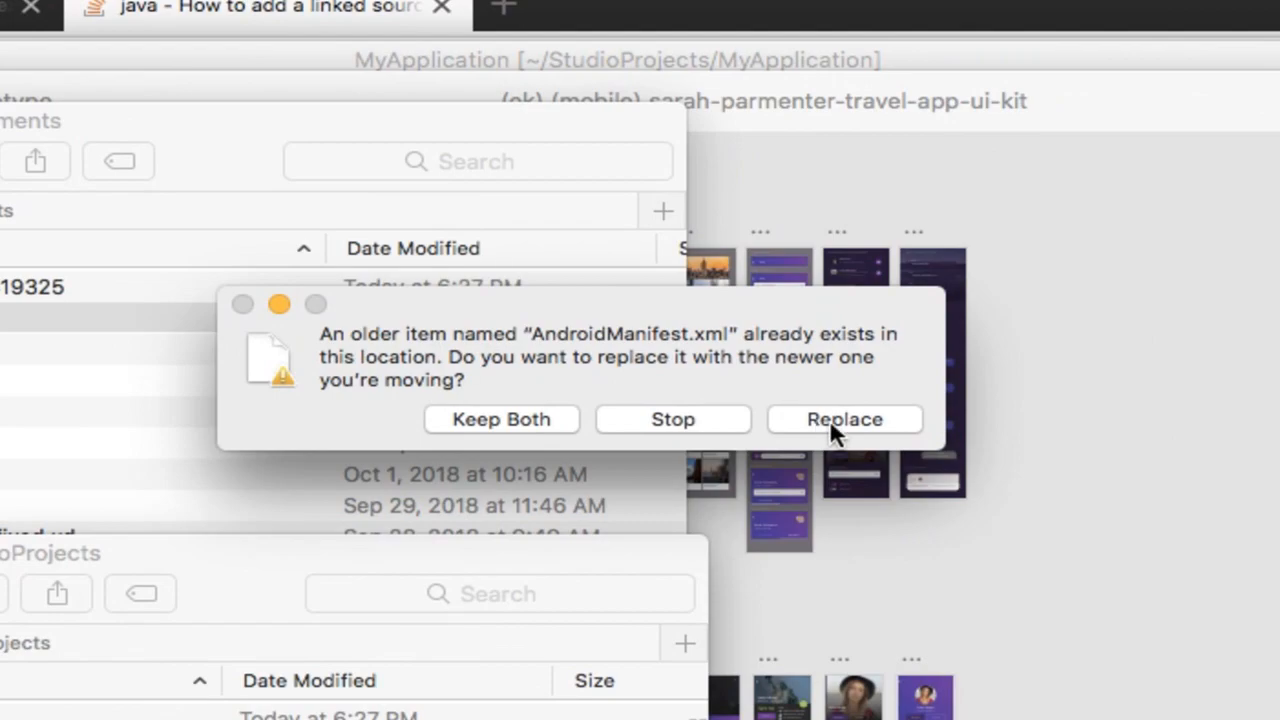
{"action": "left_click", "coordinate": [844, 418]}
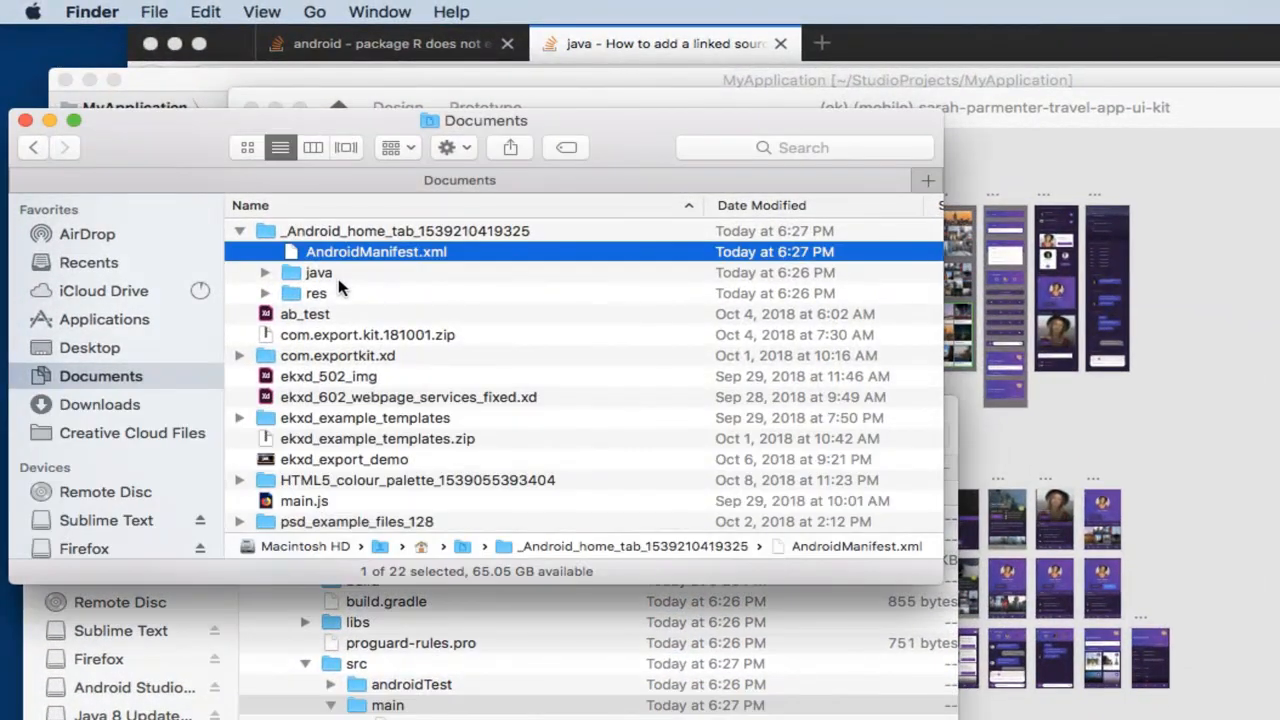
Copy the exported java and res folders into main, merging all conflicts.
{"action": "left_click", "coordinate": [316, 293]}
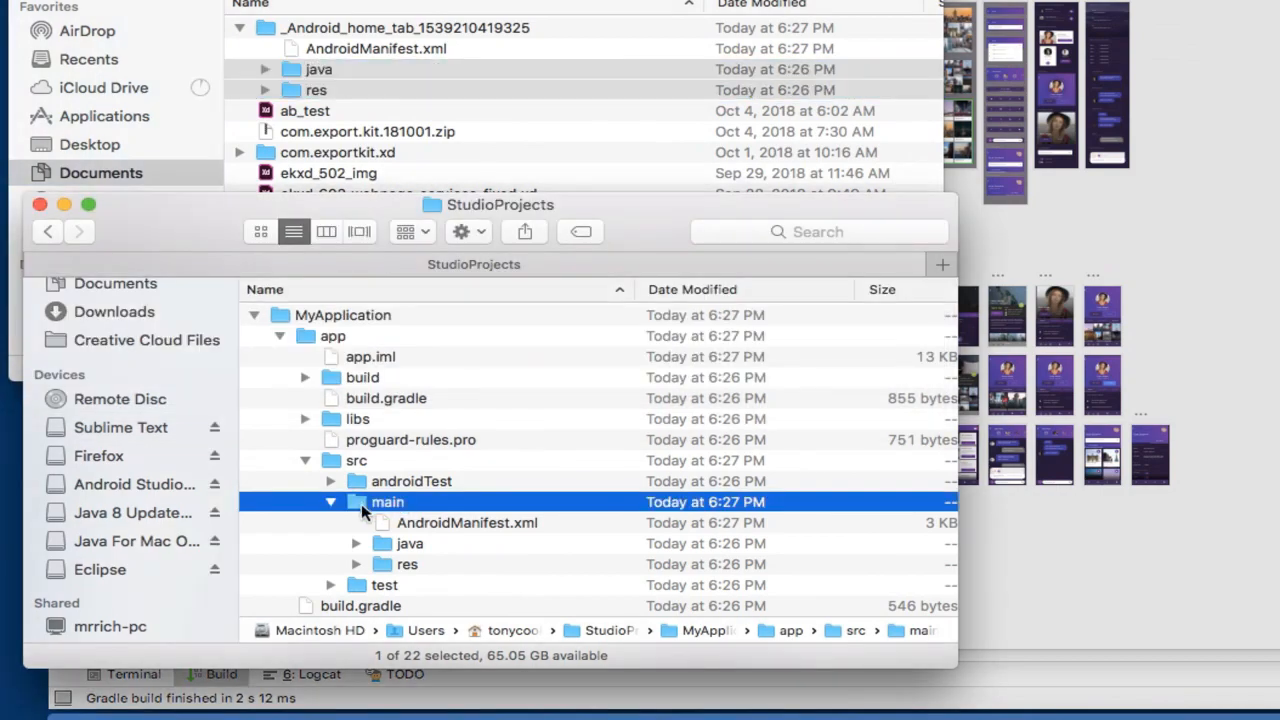
{"action": "right_click", "coordinate": [388, 502]}
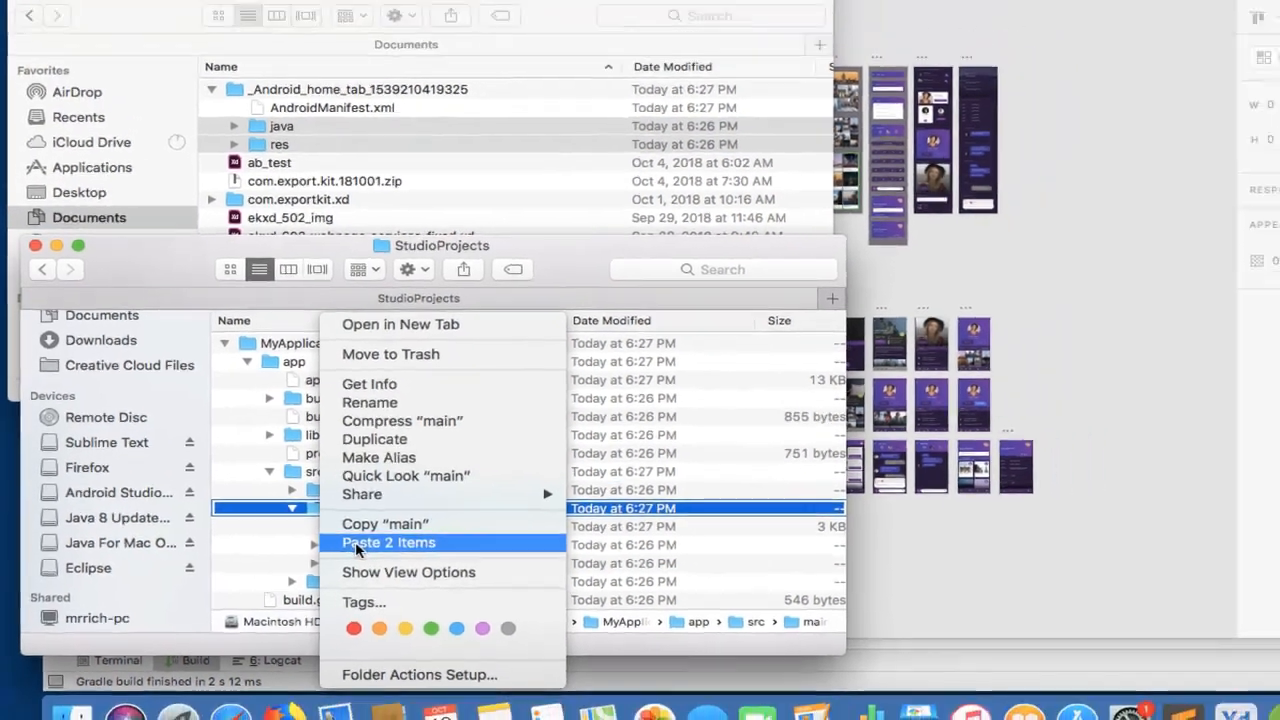
{"action": "left_click", "coordinate": [388, 542]}
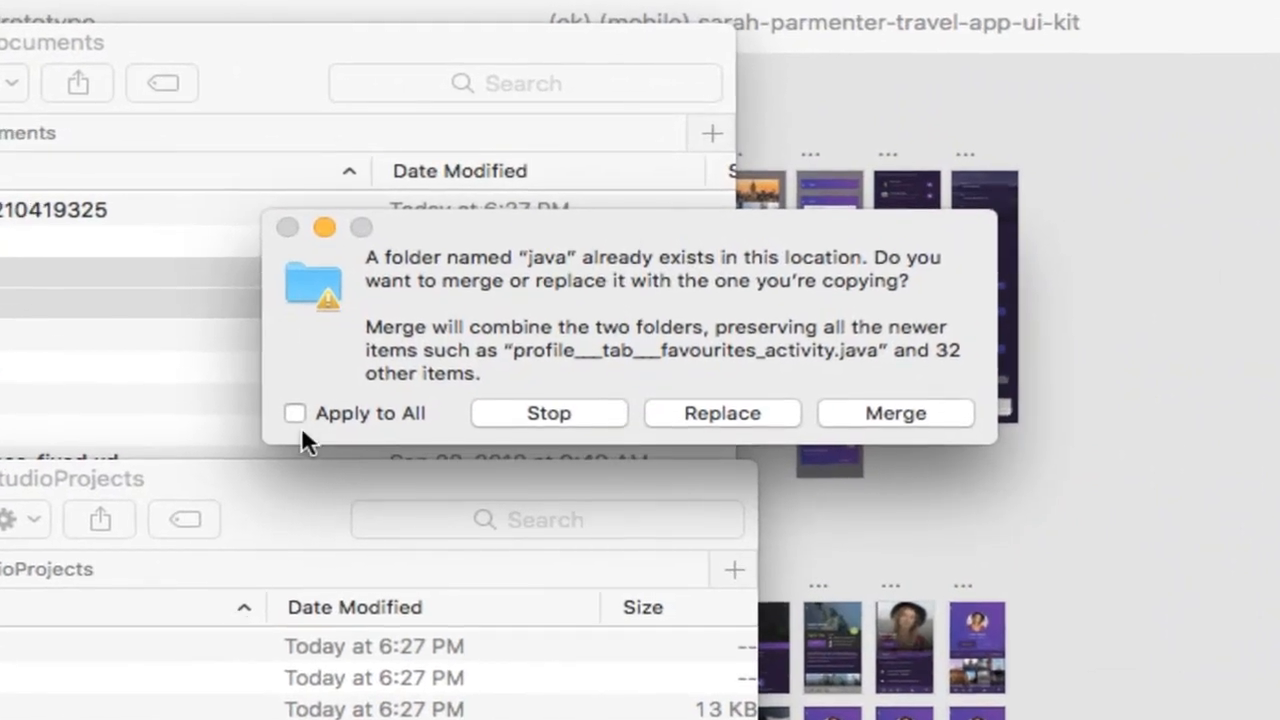
{"action": "left_click", "coordinate": [294, 413]}
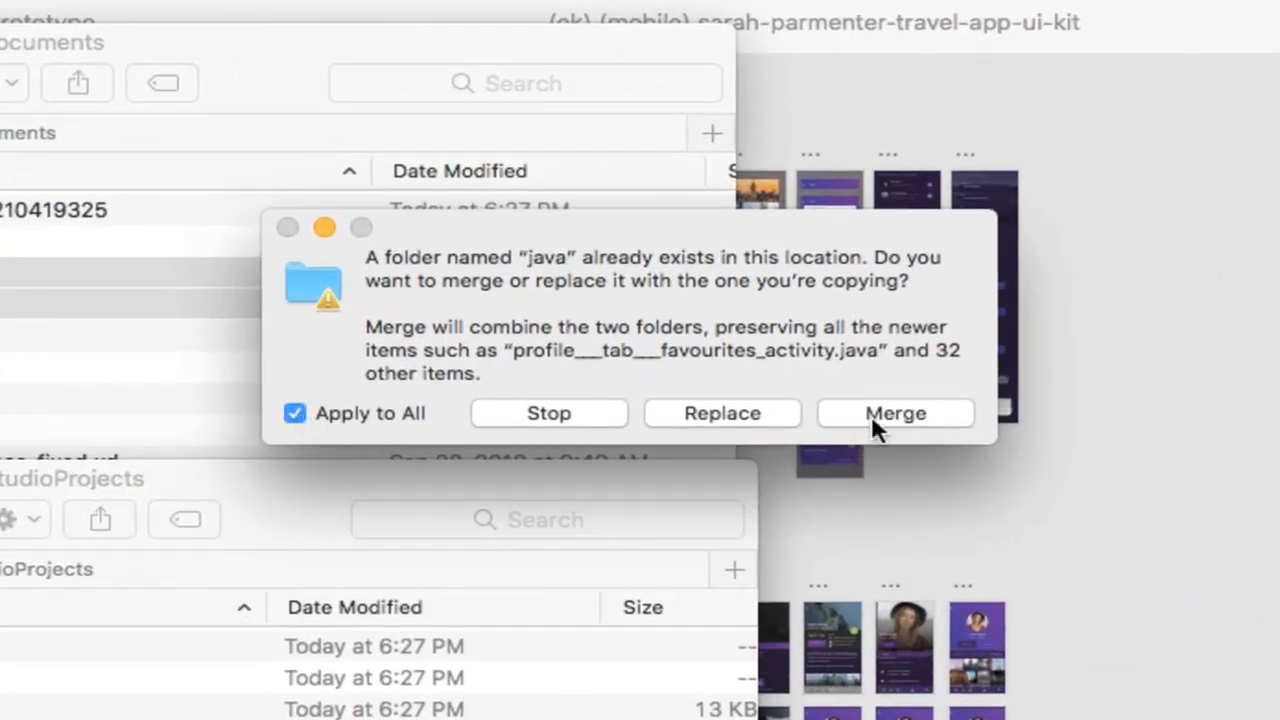
{"action": "left_click", "coordinate": [894, 413]}
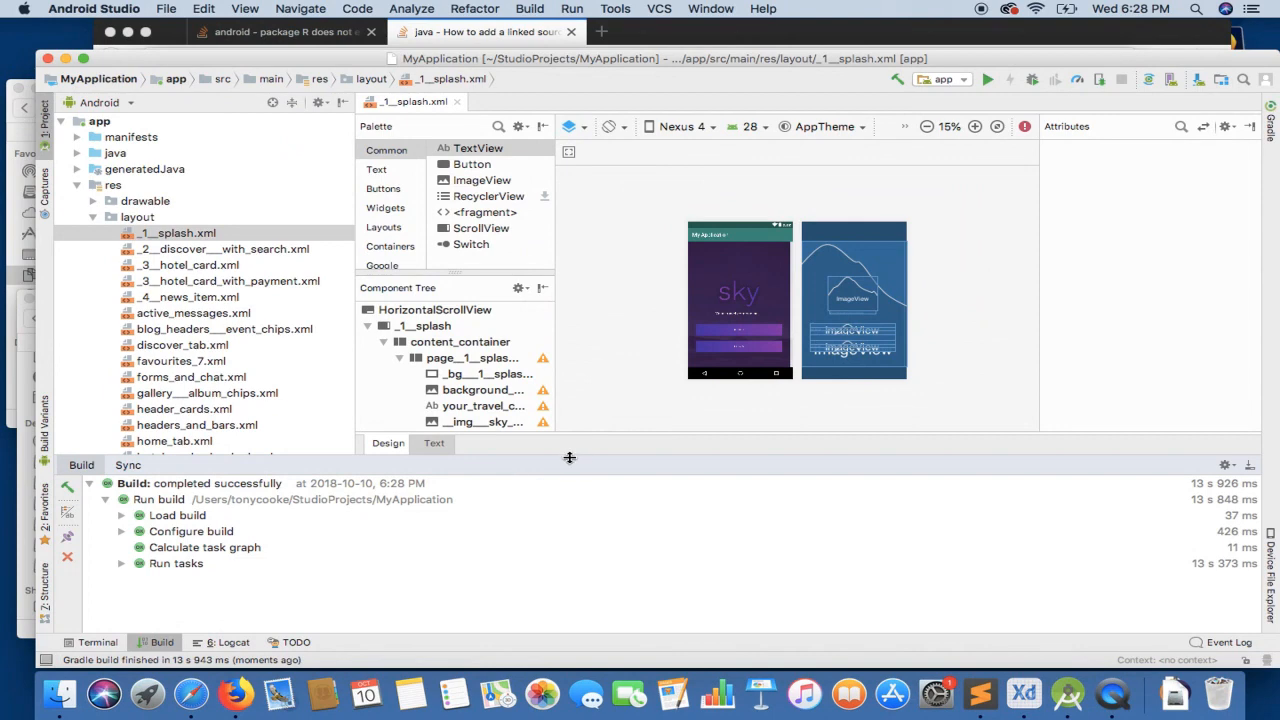
Zoom the preview and open discover, hotel card, header cards, gallery and places_card layouts.
{"action": "left_click", "coordinate": [974, 126]}
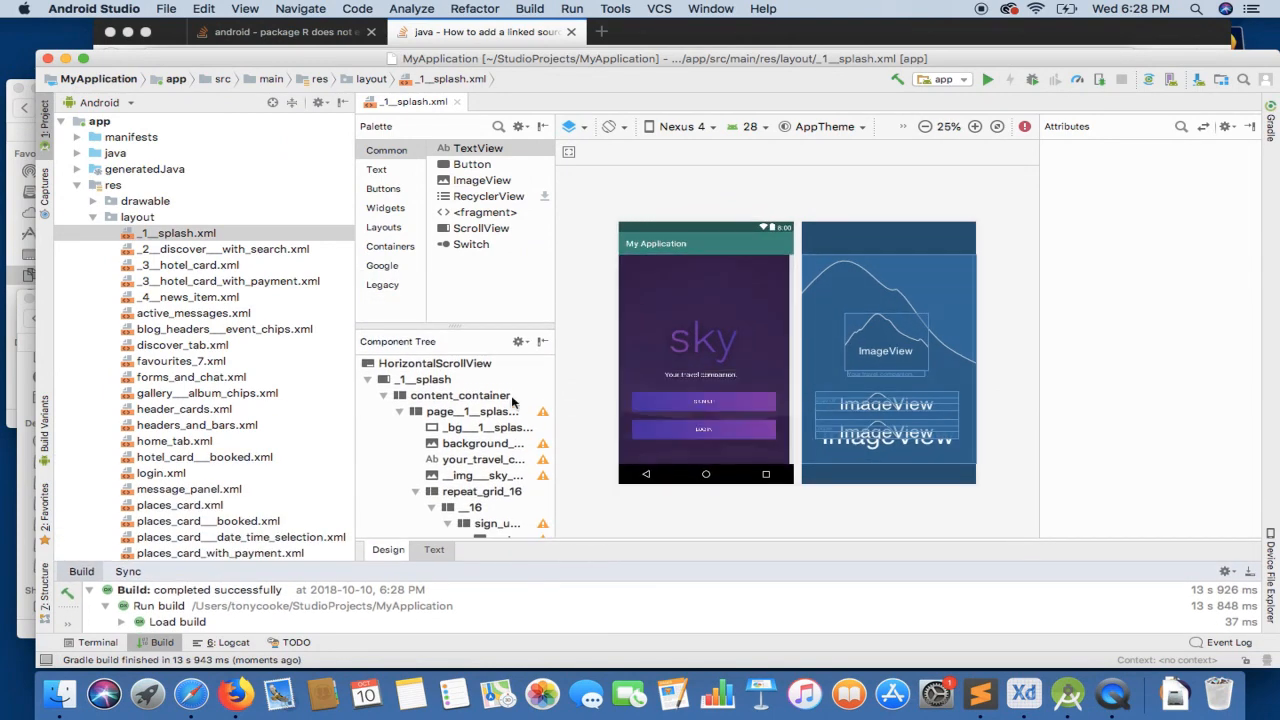
{"action": "double_click", "coordinate": [225, 248]}
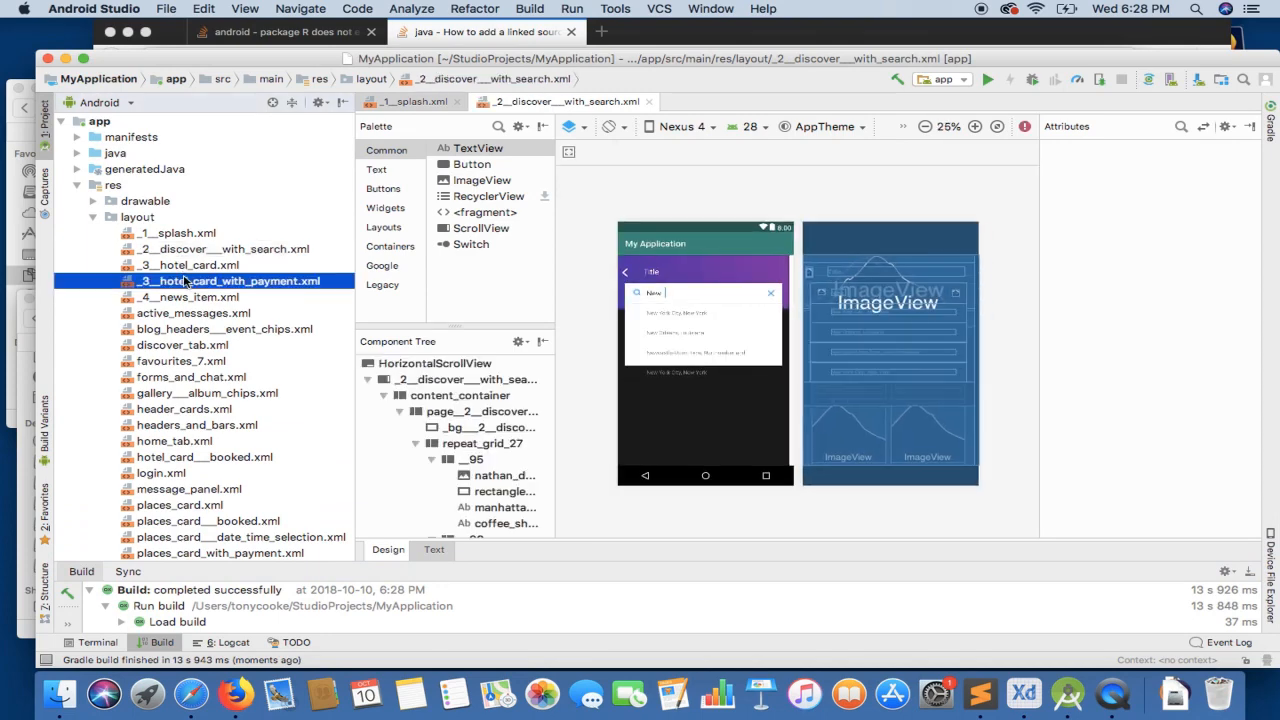
{"action": "double_click", "coordinate": [193, 313]}
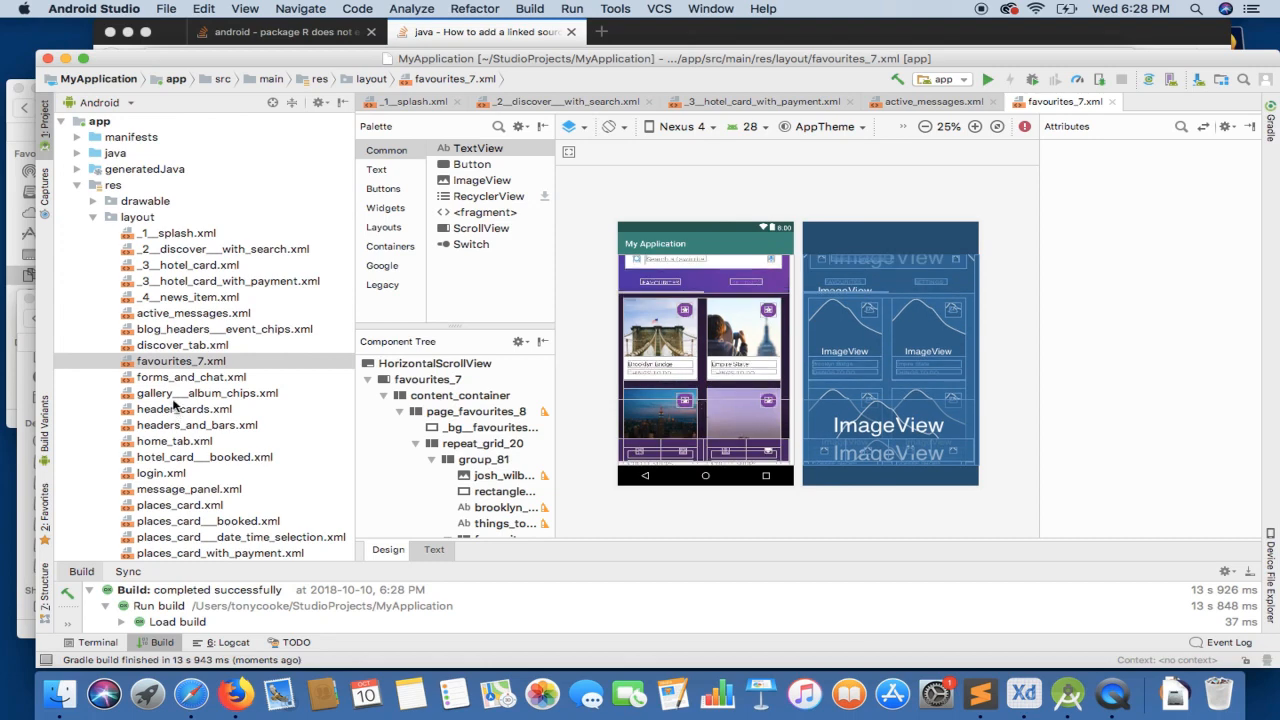
{"action": "double_click", "coordinate": [184, 409]}
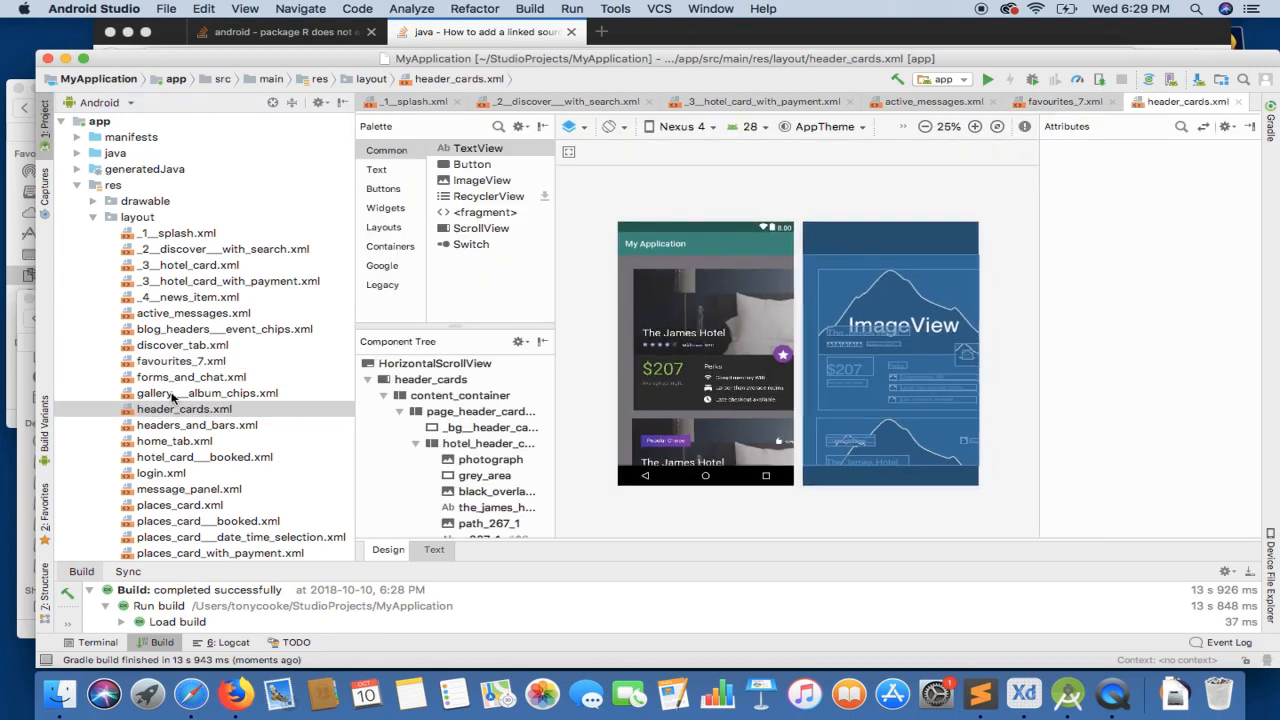
{"action": "left_click", "coordinate": [208, 392]}
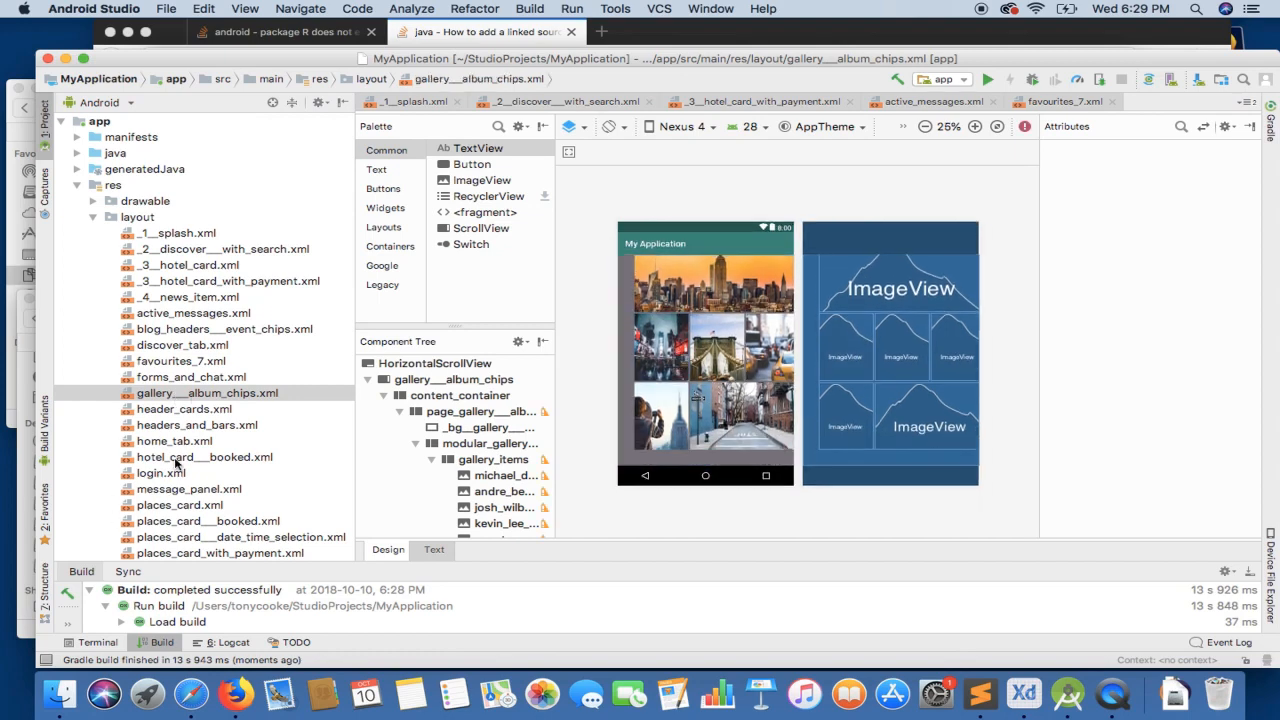
{"action": "double_click", "coordinate": [205, 457]}
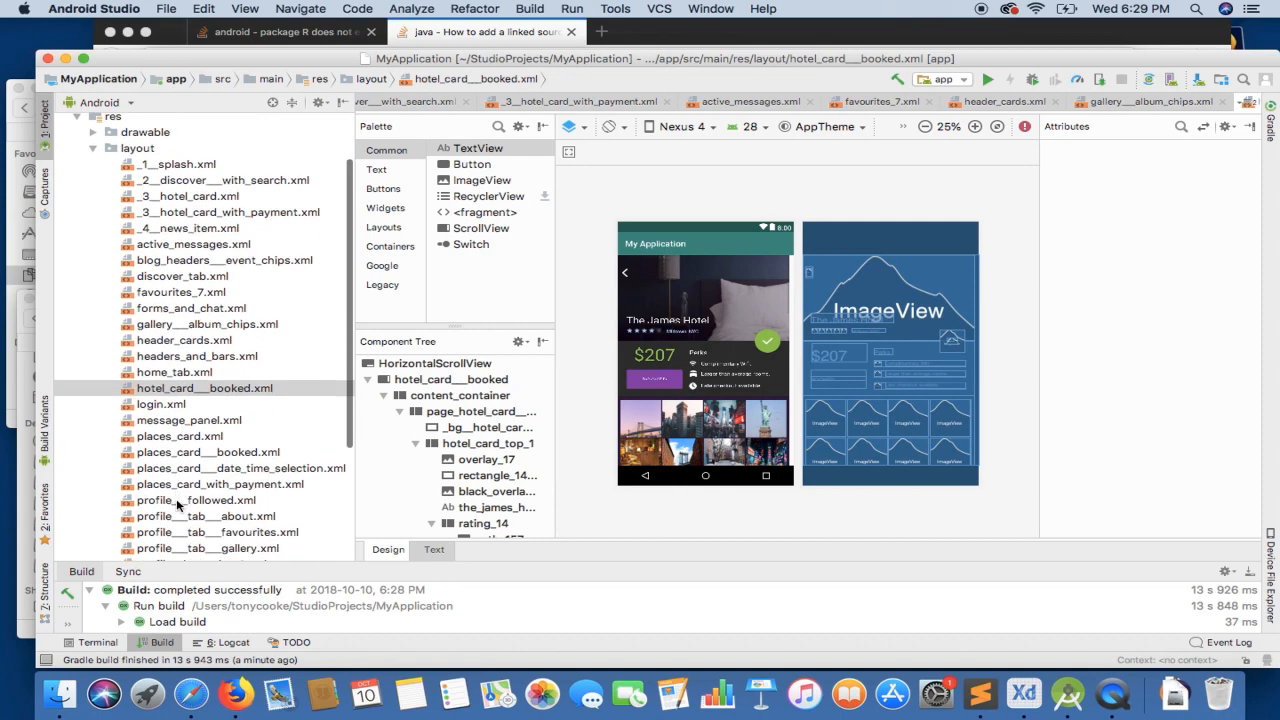
{"action": "left_click", "coordinate": [179, 436]}
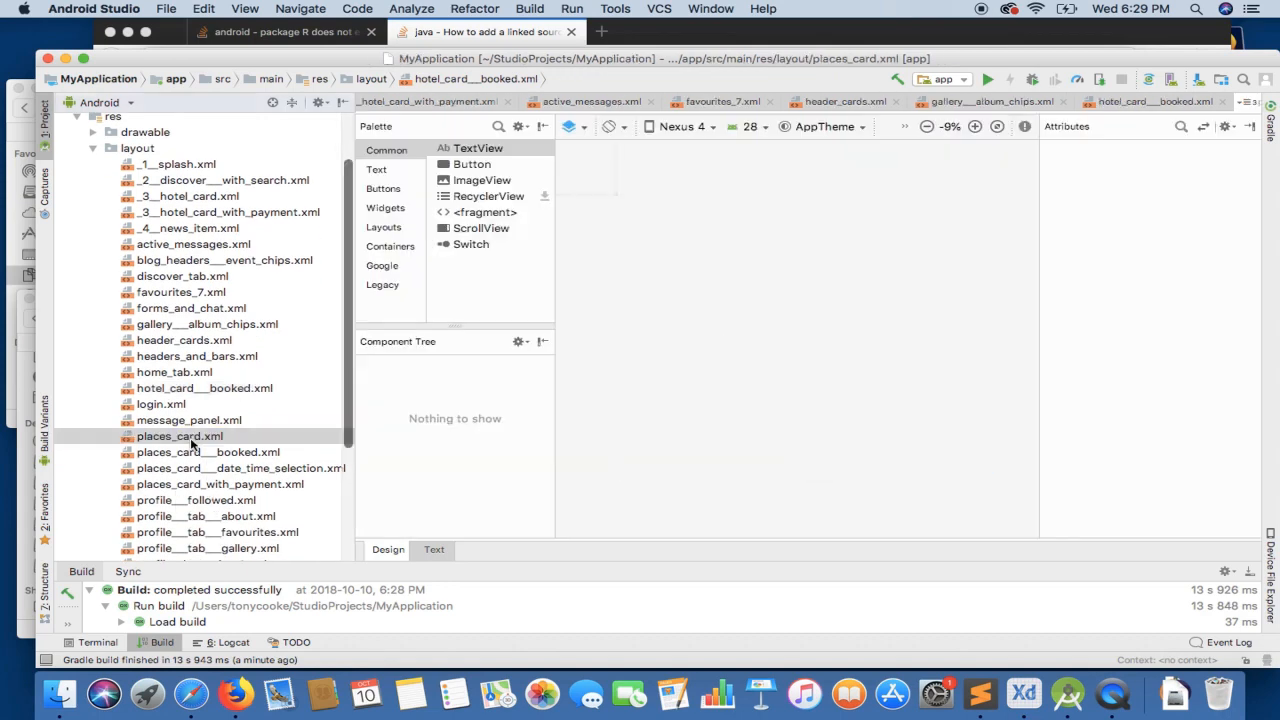